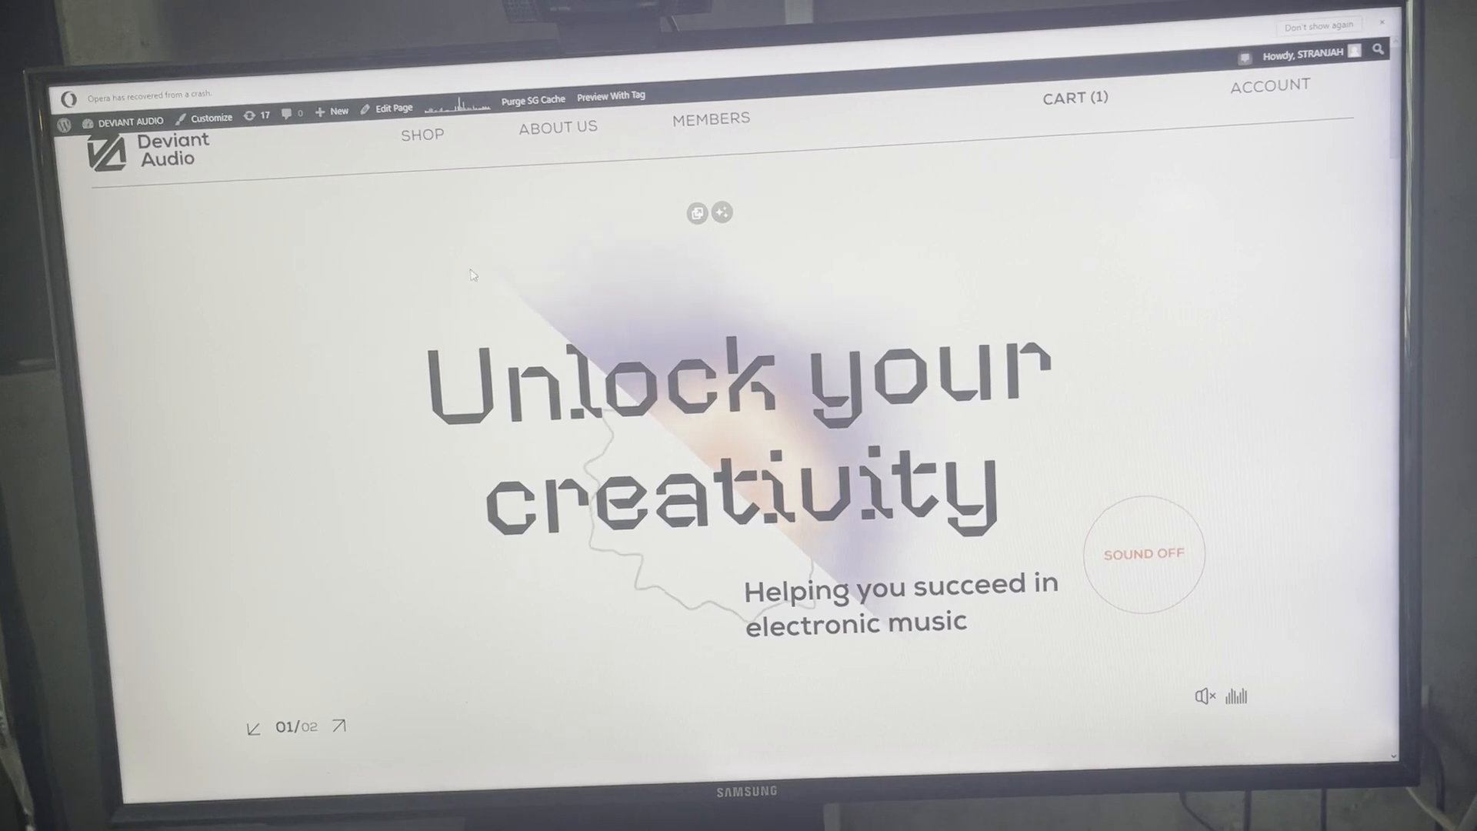
{"action": "mouse_move", "coordinate": [398, 157]}
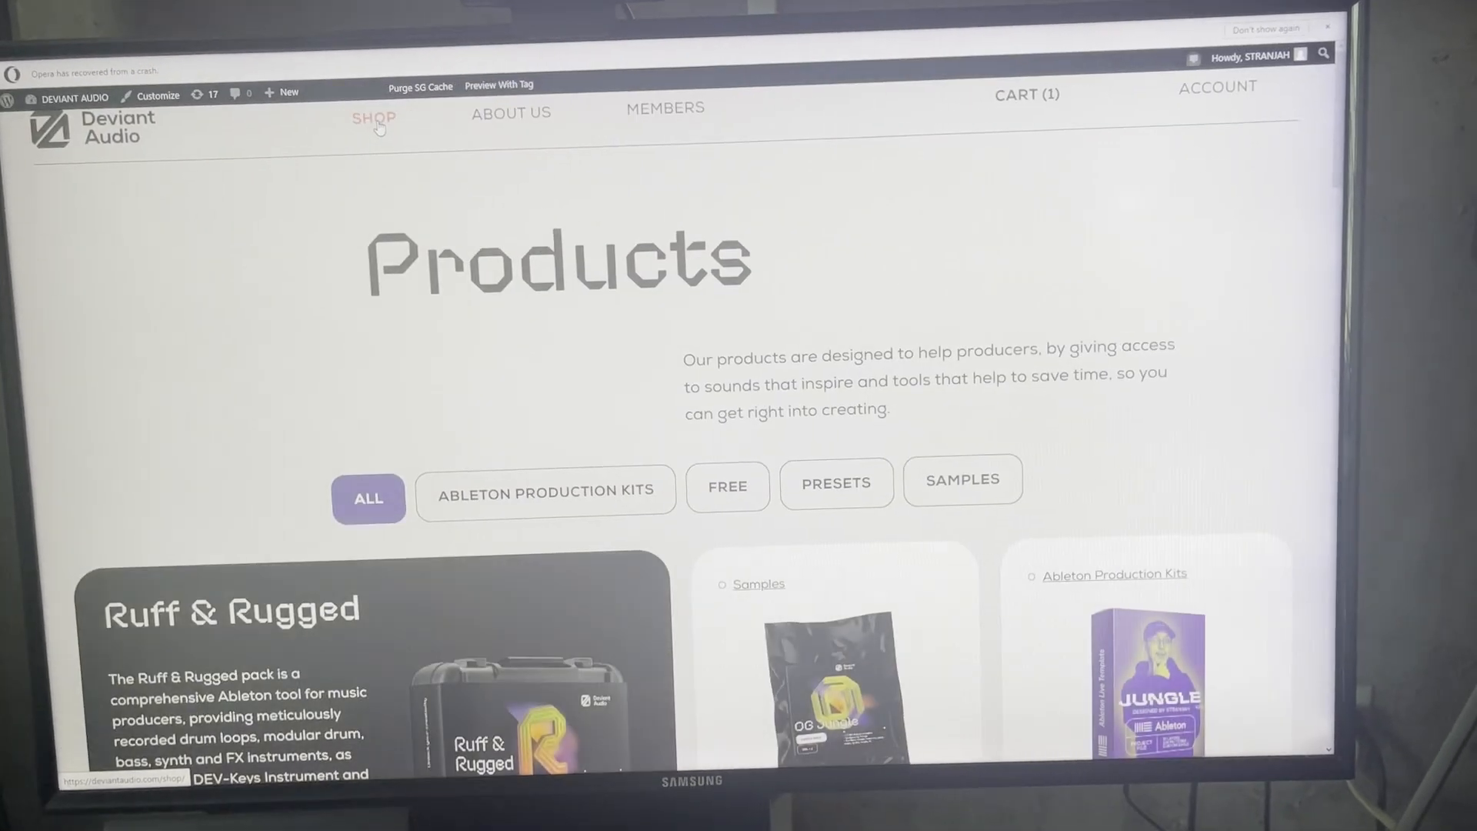
Scroll through the Products page past the Ruff & Rugged kit and other product cards.
{"action": "scroll", "scroll_direction": "down", "scroll_amount": 3}
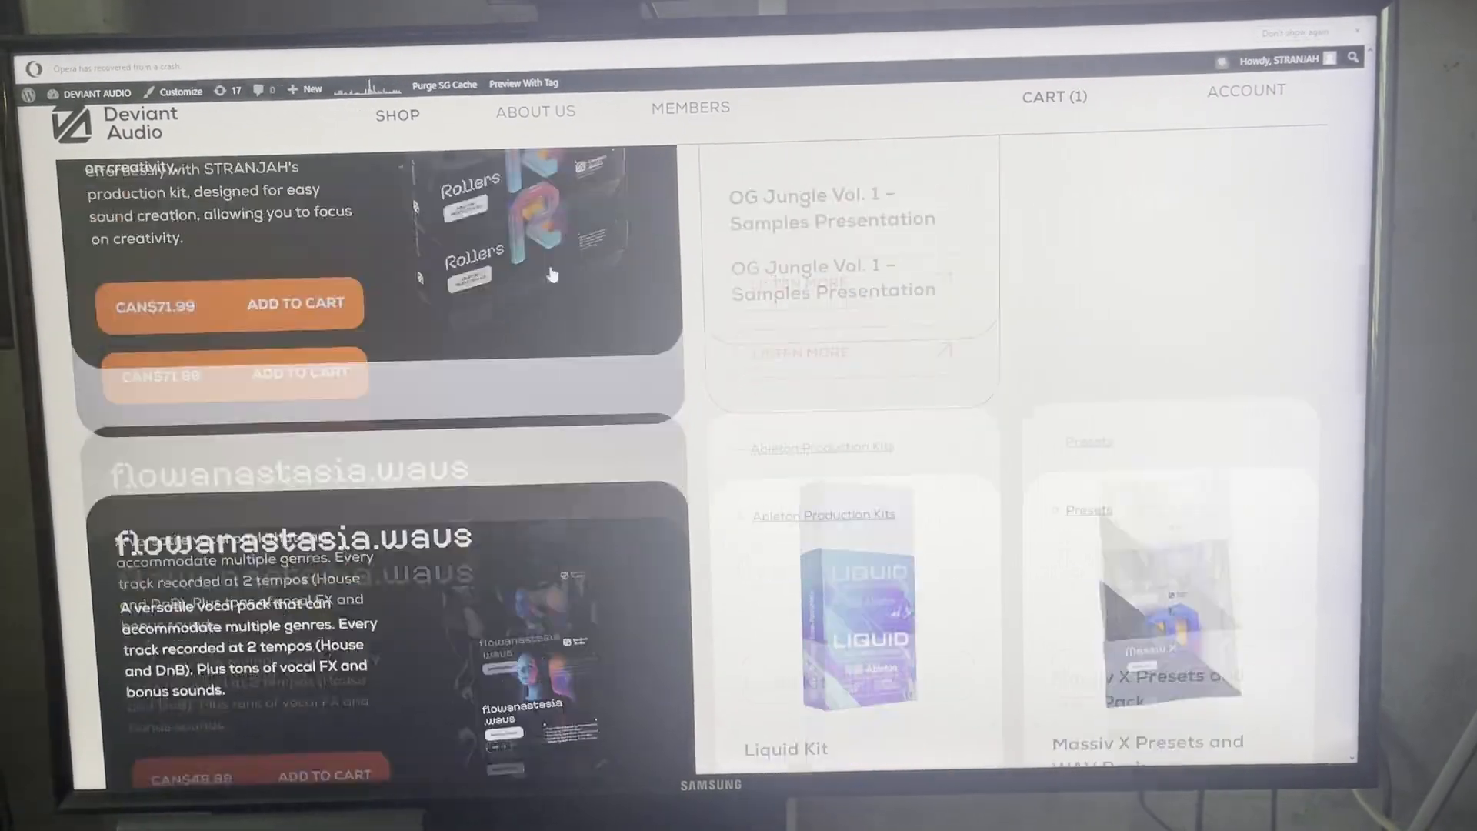
{"action": "scroll", "scroll_direction": "down", "scroll_amount": 3}
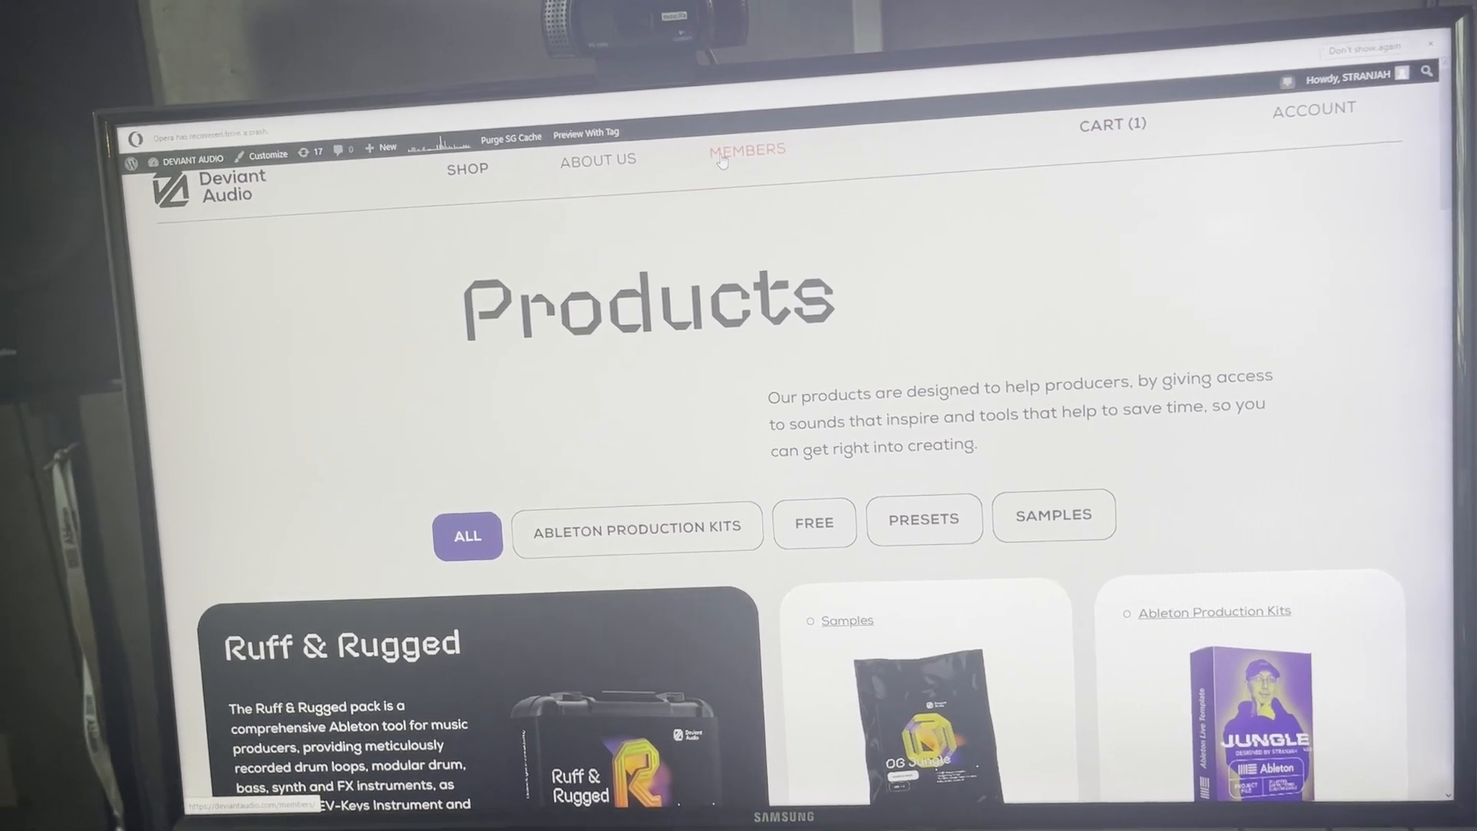
Show the draft Members page with its test posts and free jungle breaks post.
{"action": "left_click", "coordinate": [751, 152]}
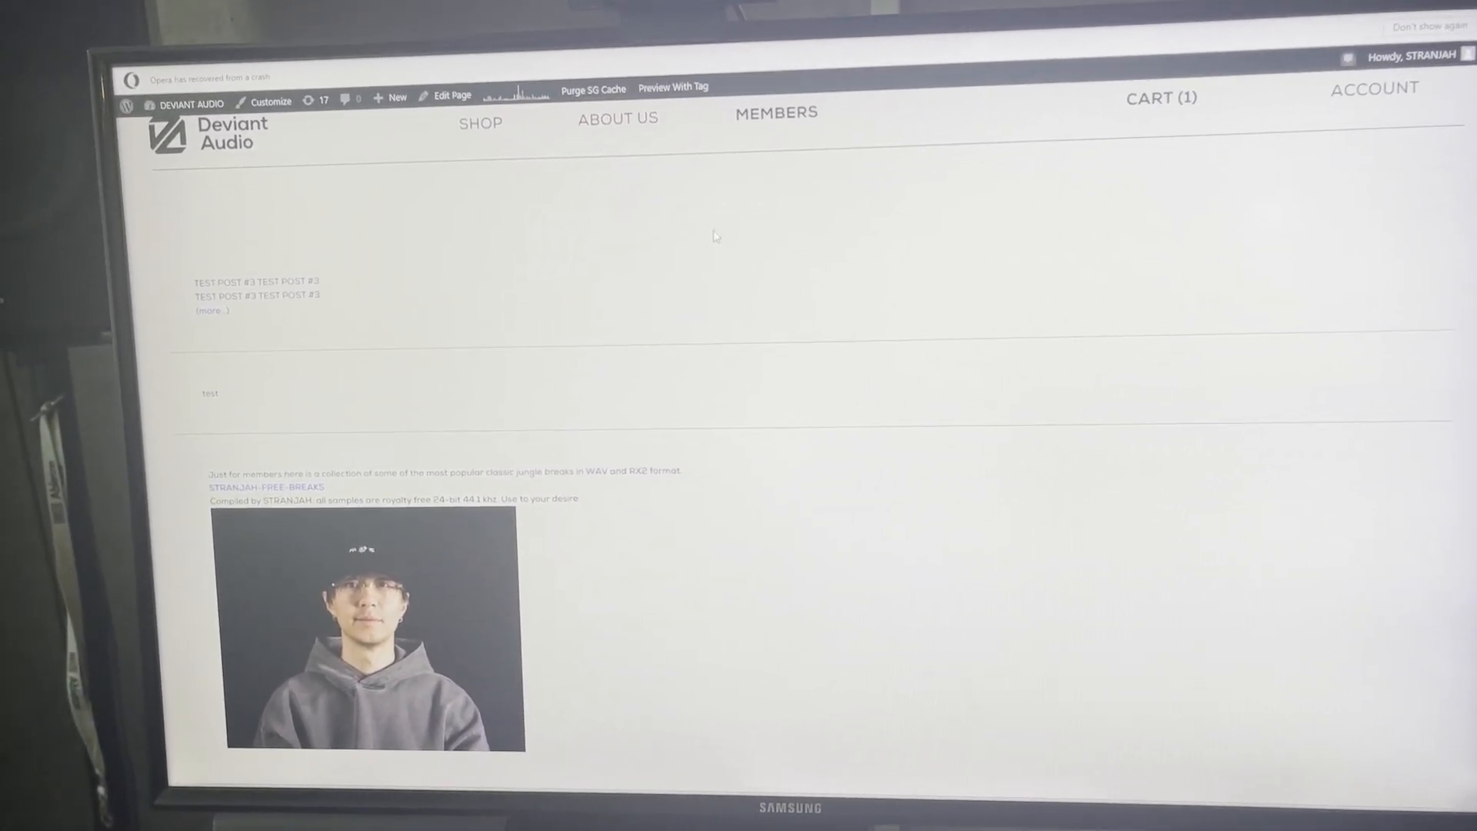
{"action": "scroll", "scroll_direction": "down", "scroll_amount": 3}
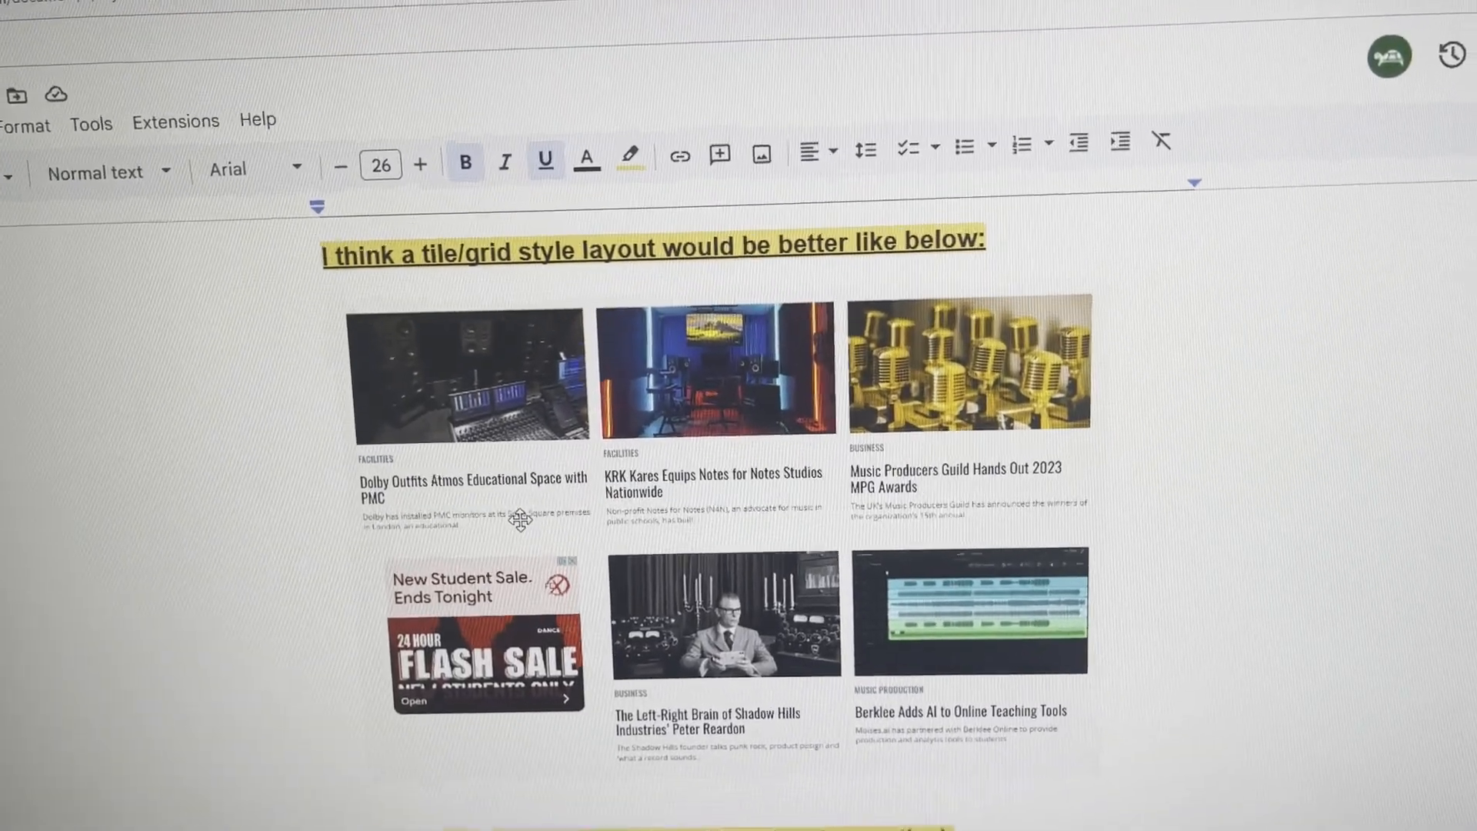
Scroll the Google Docs note to the tile/grid layout mockup of article cards with images.
{"action": "scroll", "scroll_direction": "down", "scroll_amount": 3}
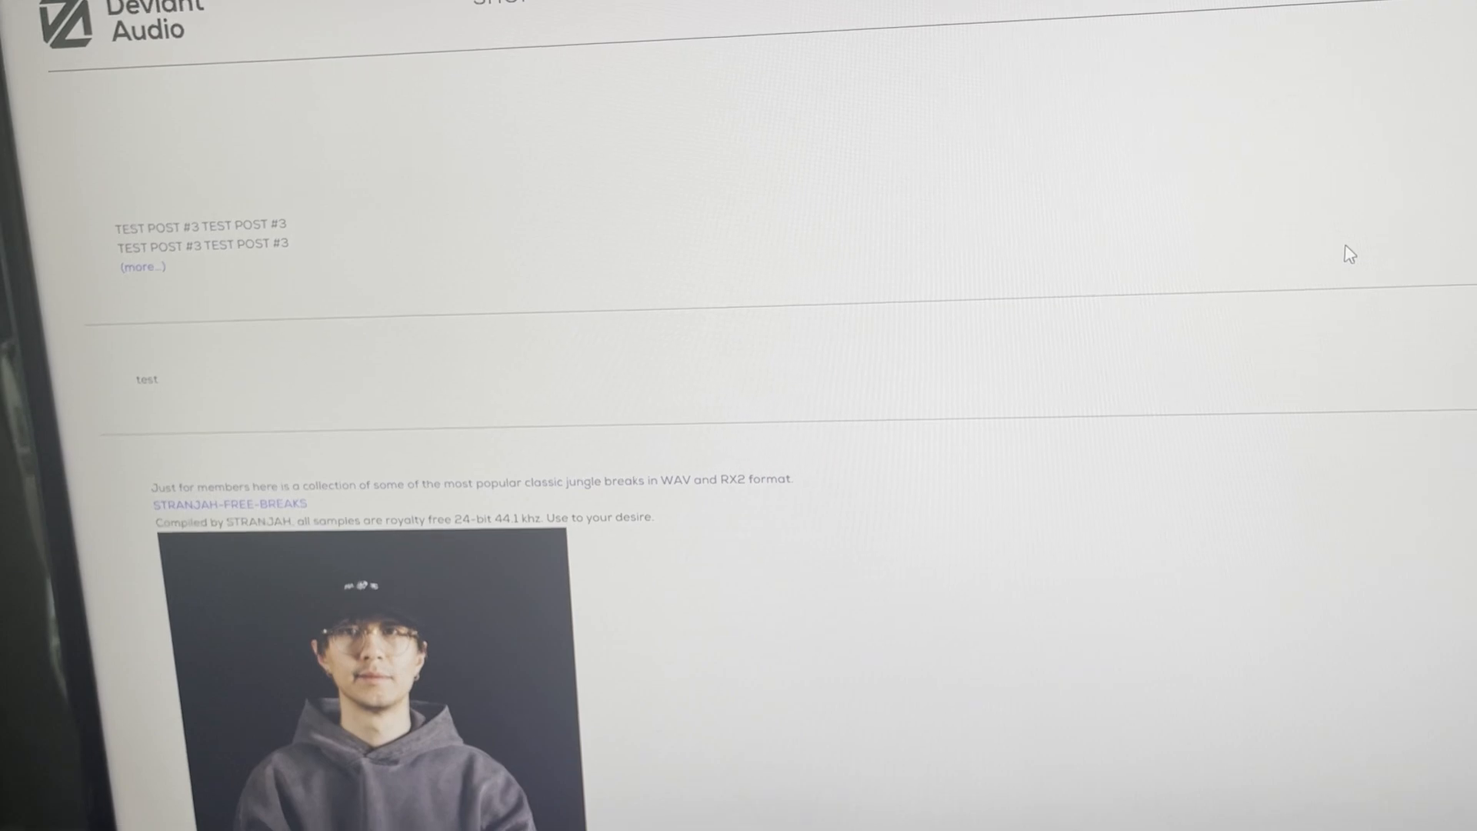
Scroll back through the Members page's test posts and free breaks collection.
{"action": "scroll", "scroll_direction": "down", "scroll_amount": 3}
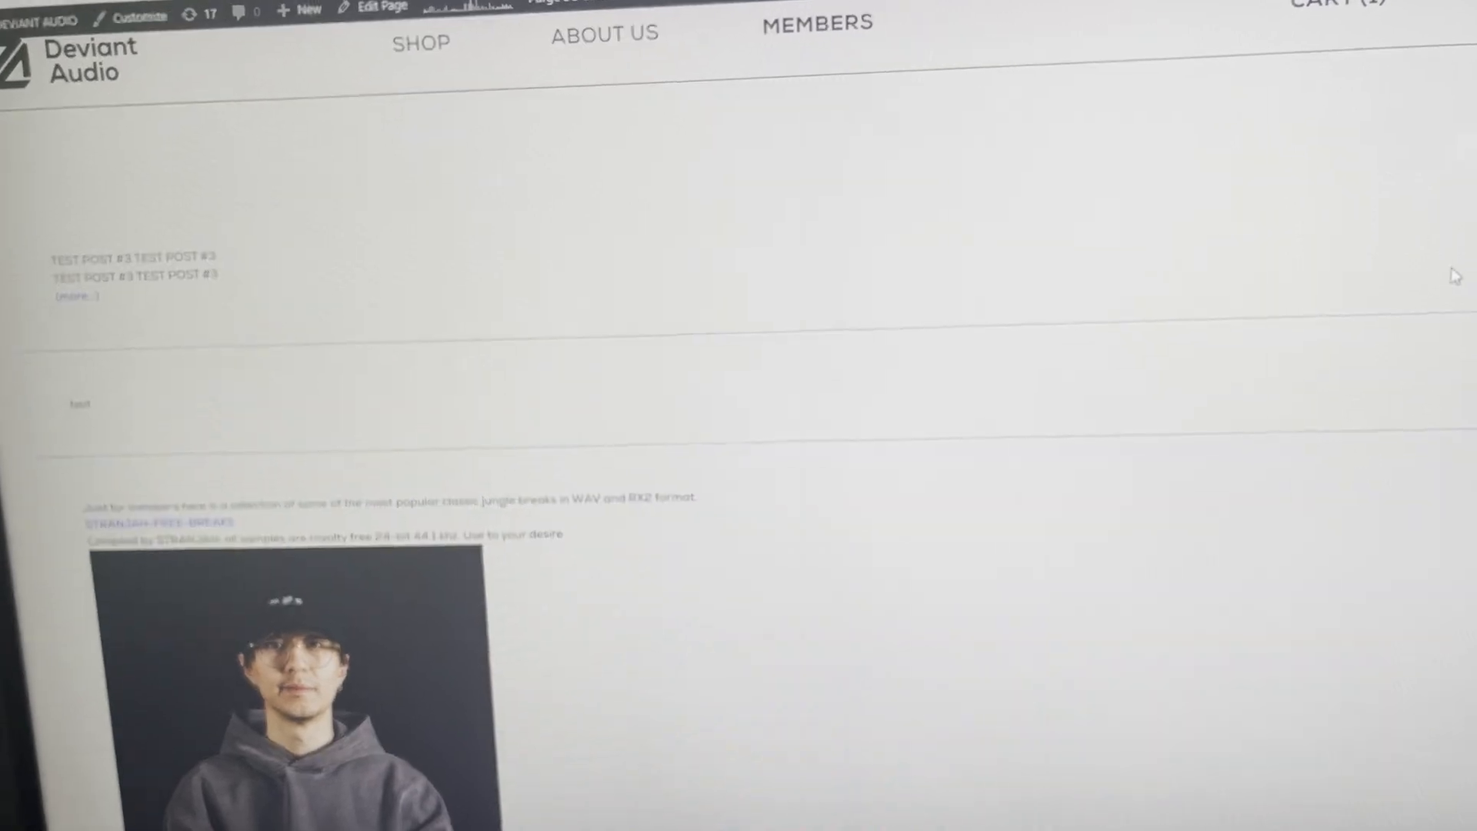
{"action": "scroll", "scroll_direction": "down", "scroll_amount": 3}
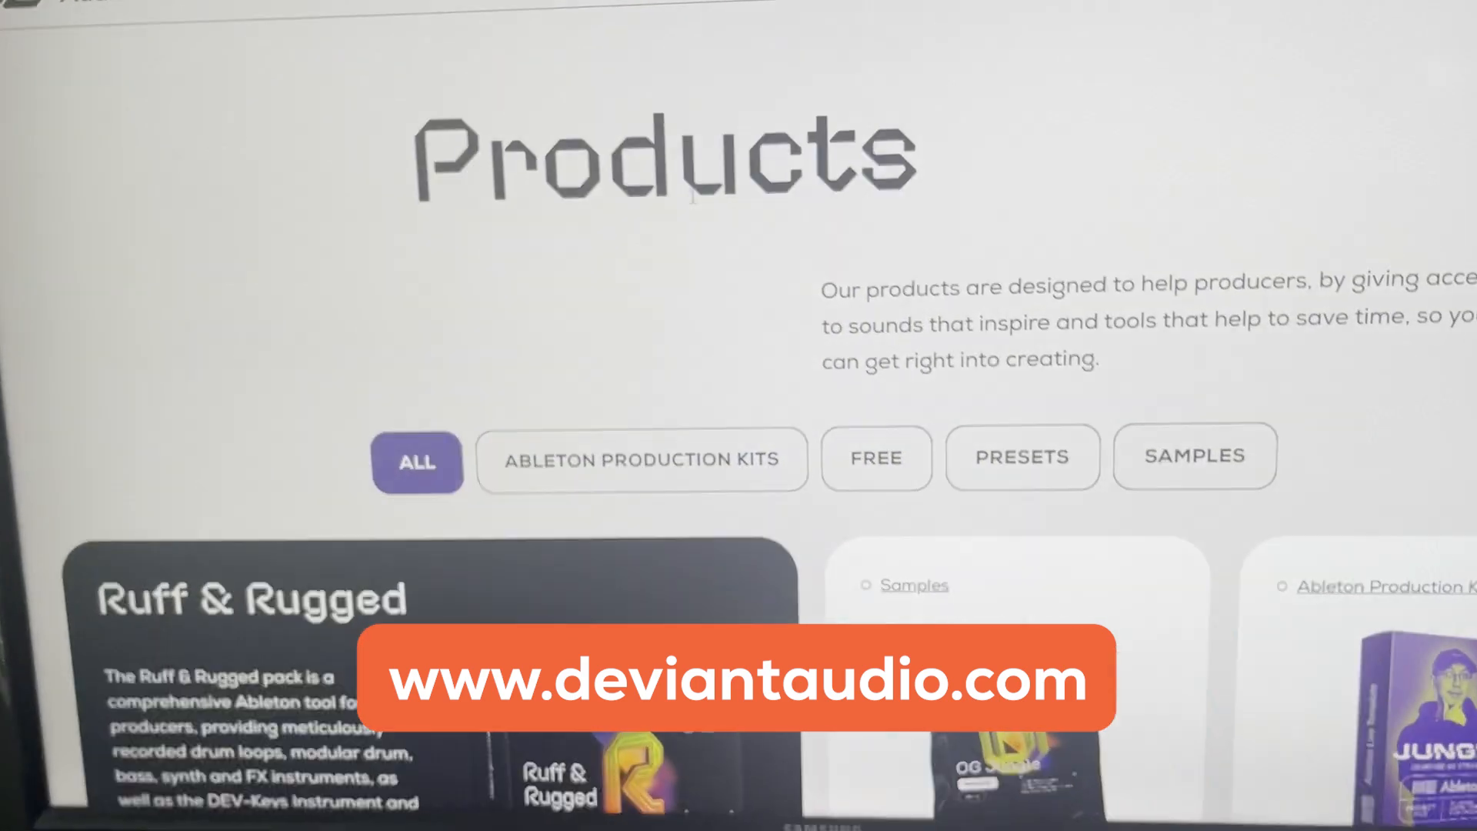
Browse down the Products page to the Tips and Tricks card and free STRANJAH sample packs.
{"action": "scroll", "scroll_direction": "down", "scroll_amount": 3}
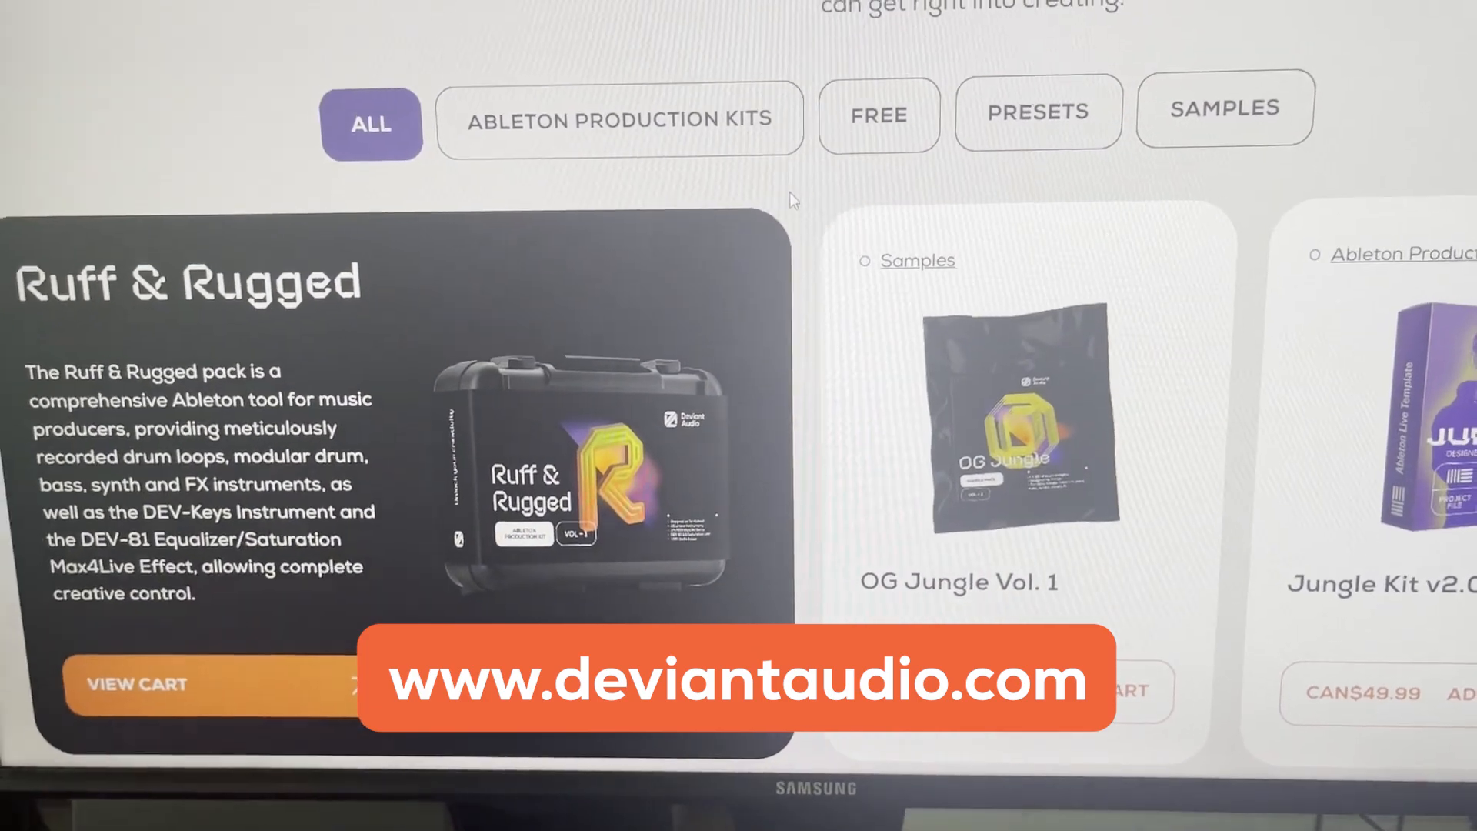
{"action": "scroll", "scroll_direction": "down", "scroll_amount": 3}
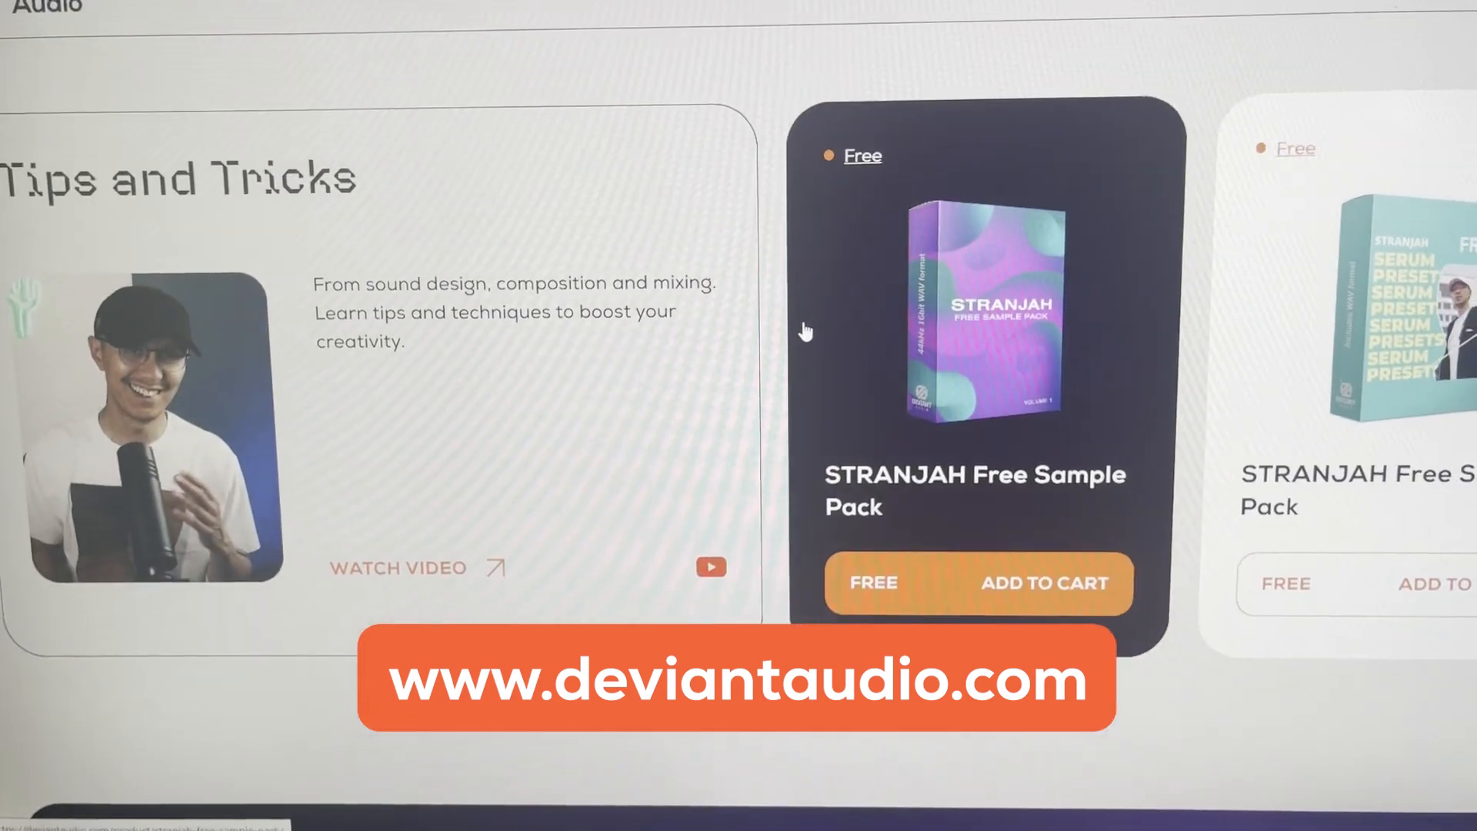
{"action": "scroll", "scroll_direction": "down", "scroll_amount": 3}
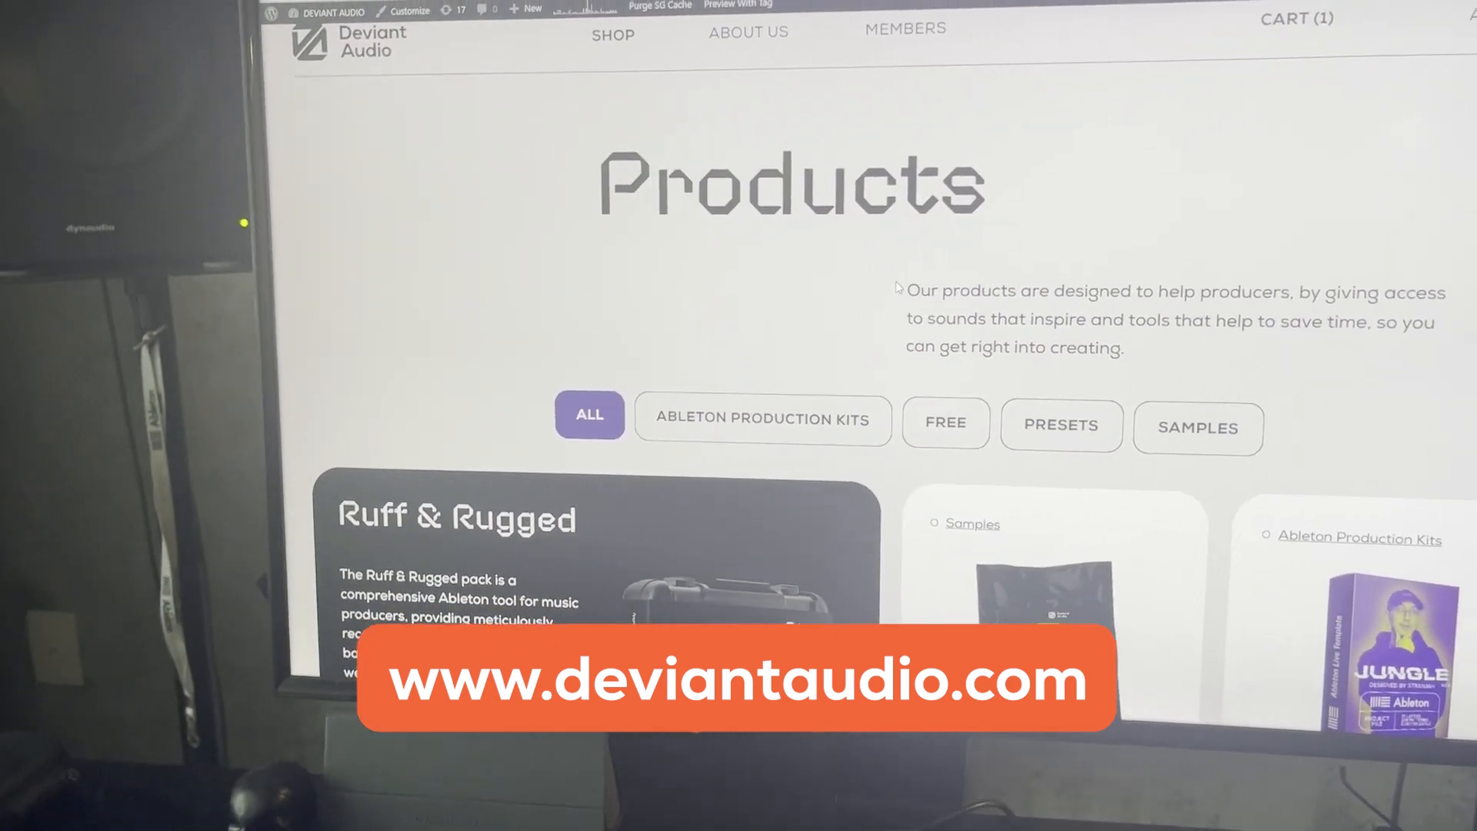
{"action": "scroll", "scroll_direction": "down", "scroll_amount": 3}
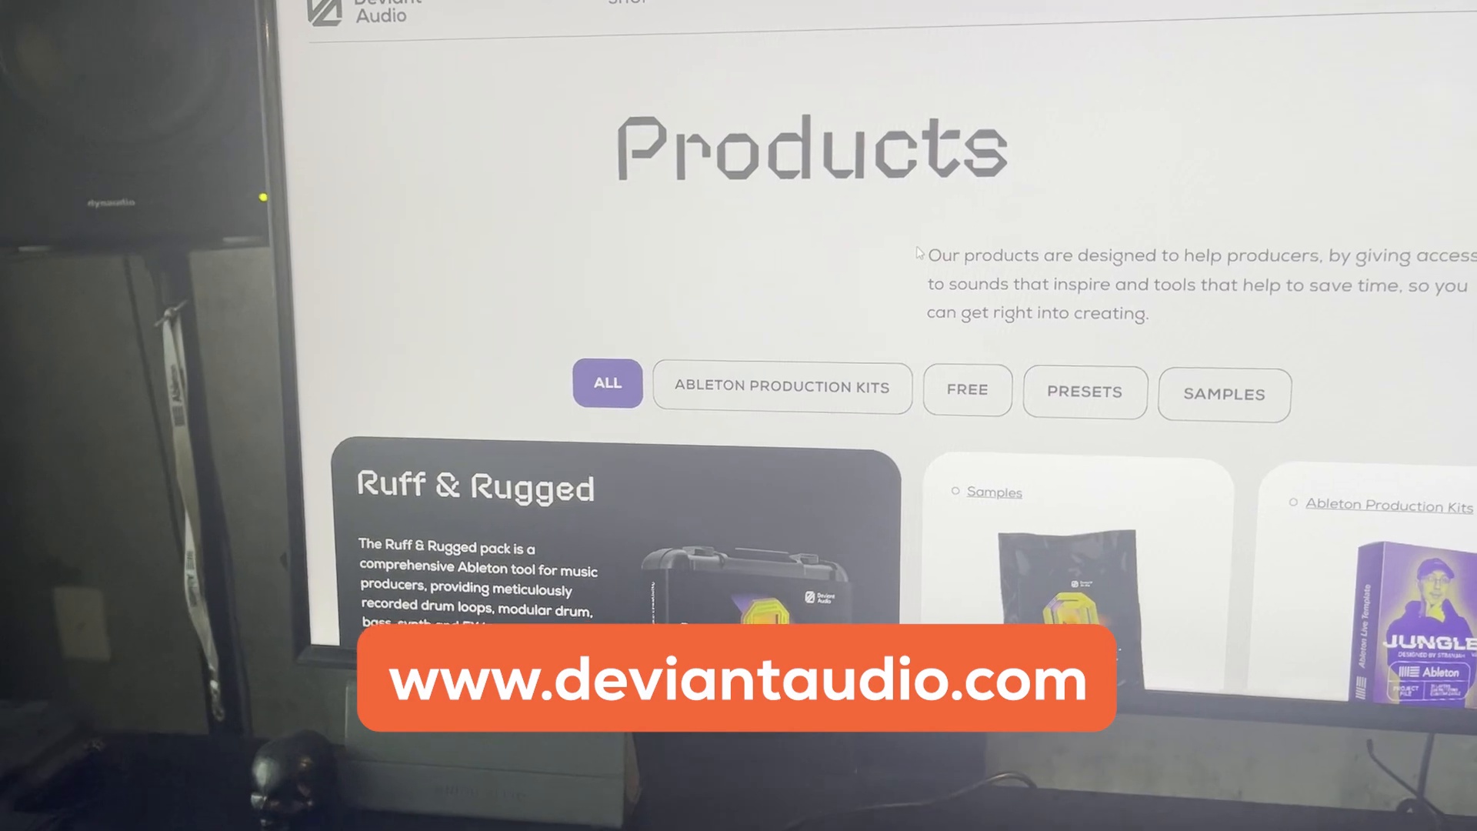